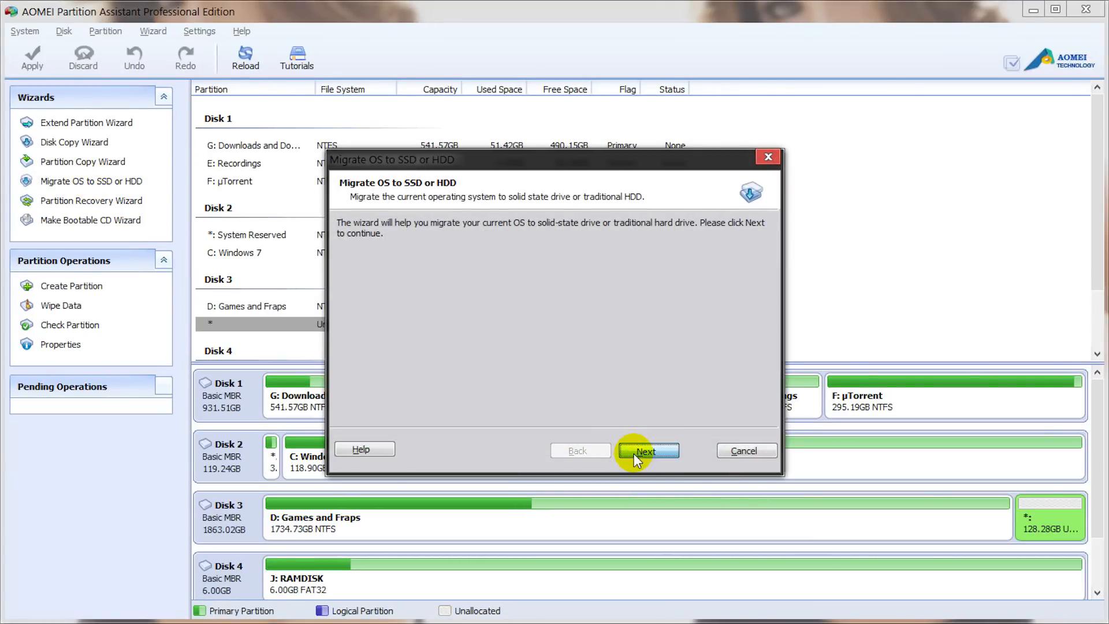
Choose Disk 3's 128.28 GB unallocated space as the Windows 7 migration destination
{"action": "left_click", "coordinate": [647, 451]}
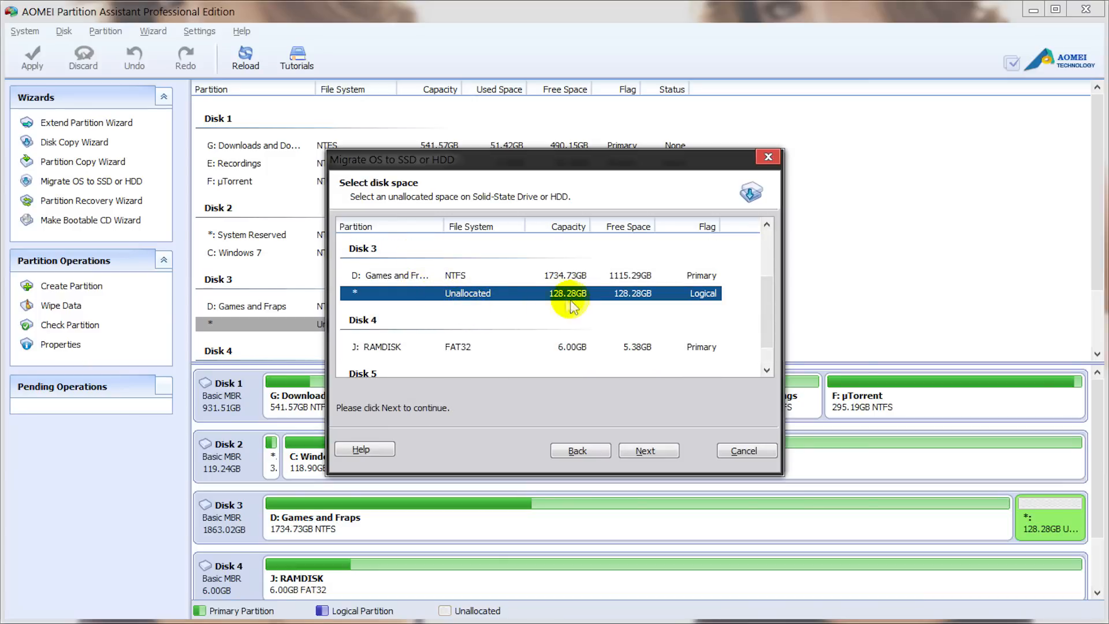
{"action": "mouse_move", "coordinate": [500, 309]}
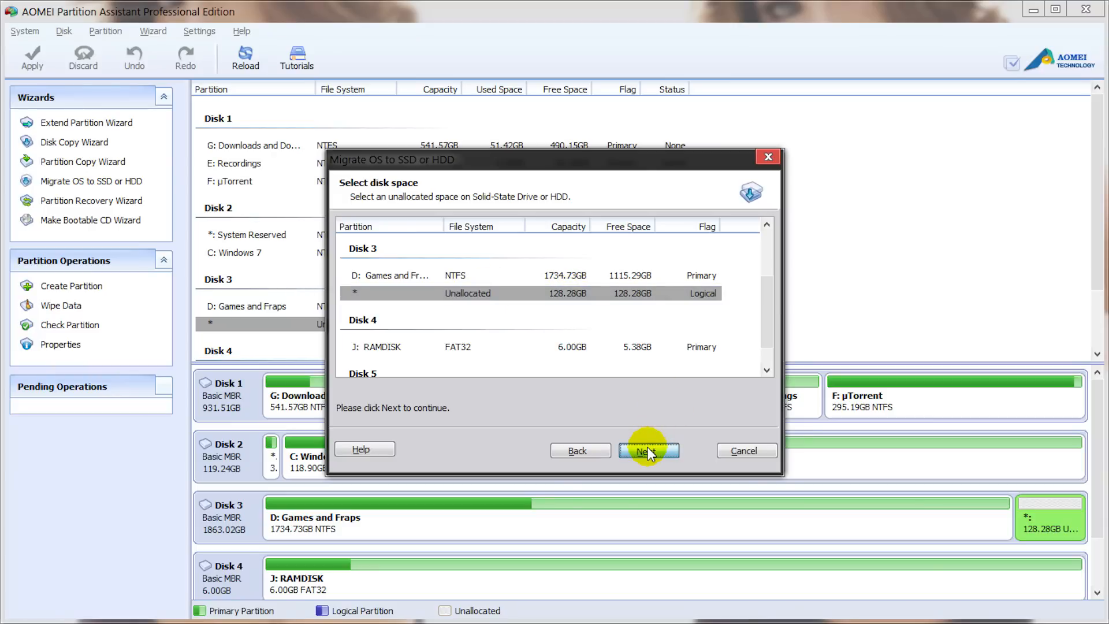
{"action": "left_click", "coordinate": [644, 450]}
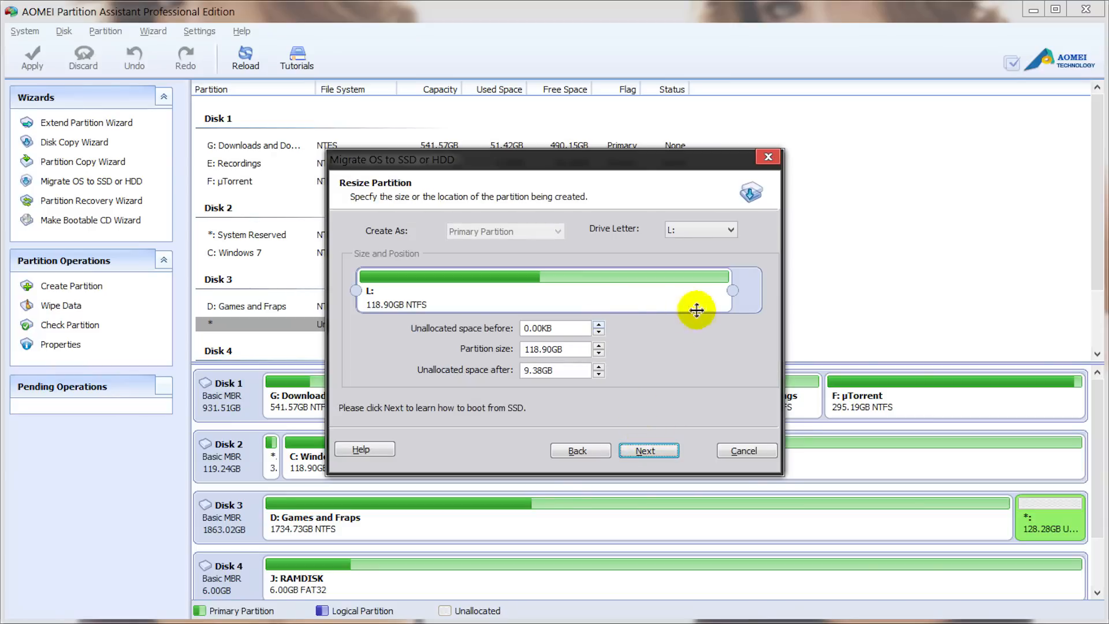
Size the new partition to the full 128.28 GB with Drive Letter None and finish the wizard
{"action": "left_click_drag", "start_coordinate": [733, 289], "coordinate": [774, 290]}
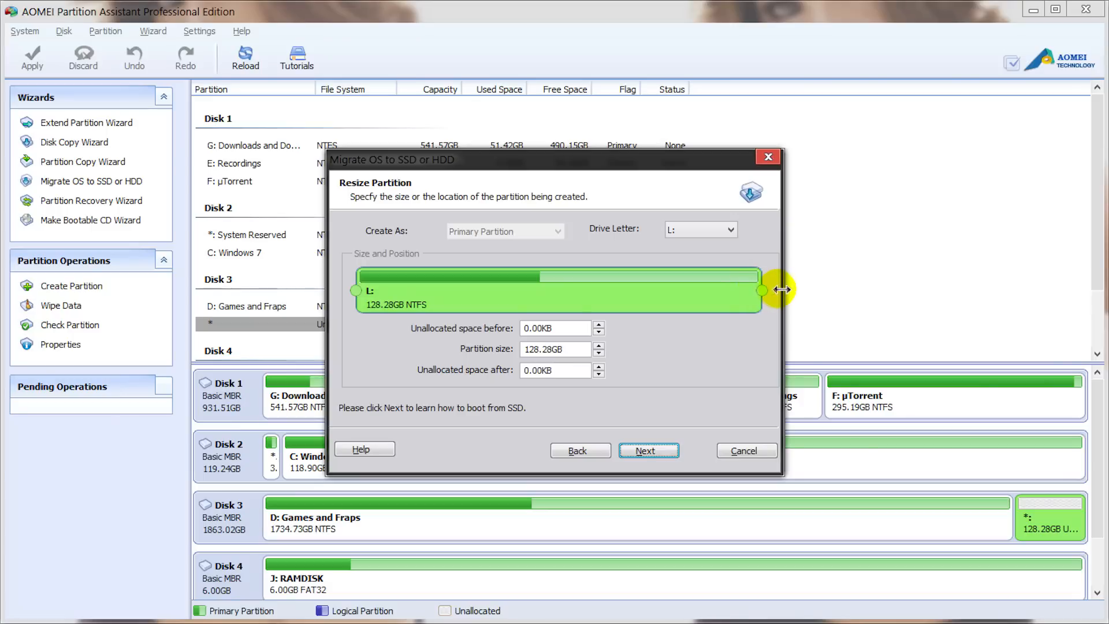
{"action": "left_click", "coordinate": [732, 229]}
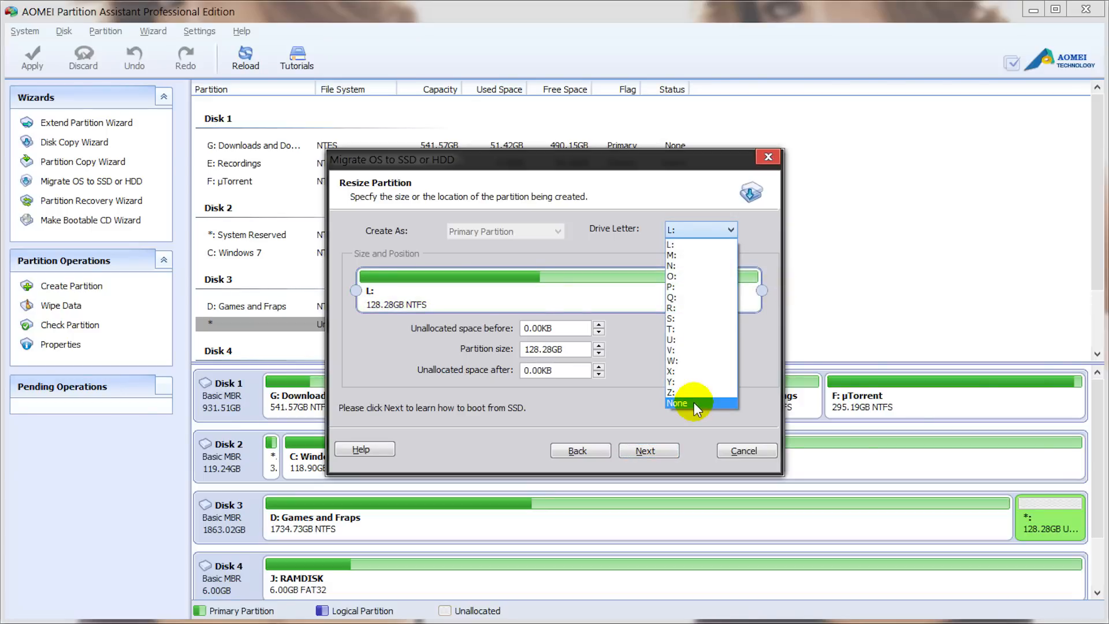
{"action": "left_click", "coordinate": [677, 402]}
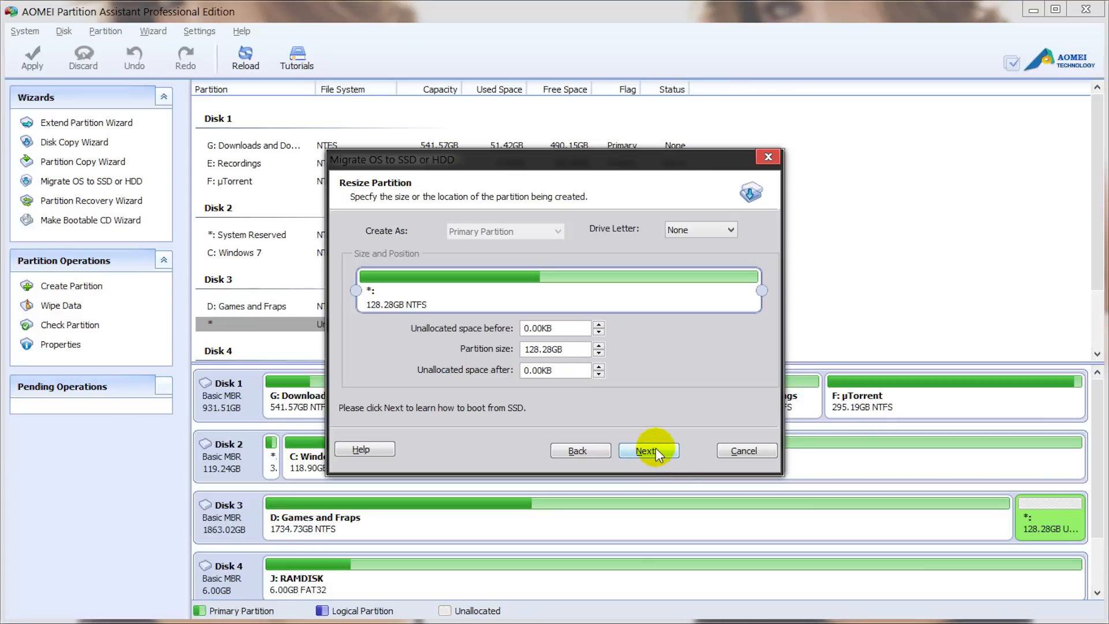
{"action": "left_click", "coordinate": [647, 451]}
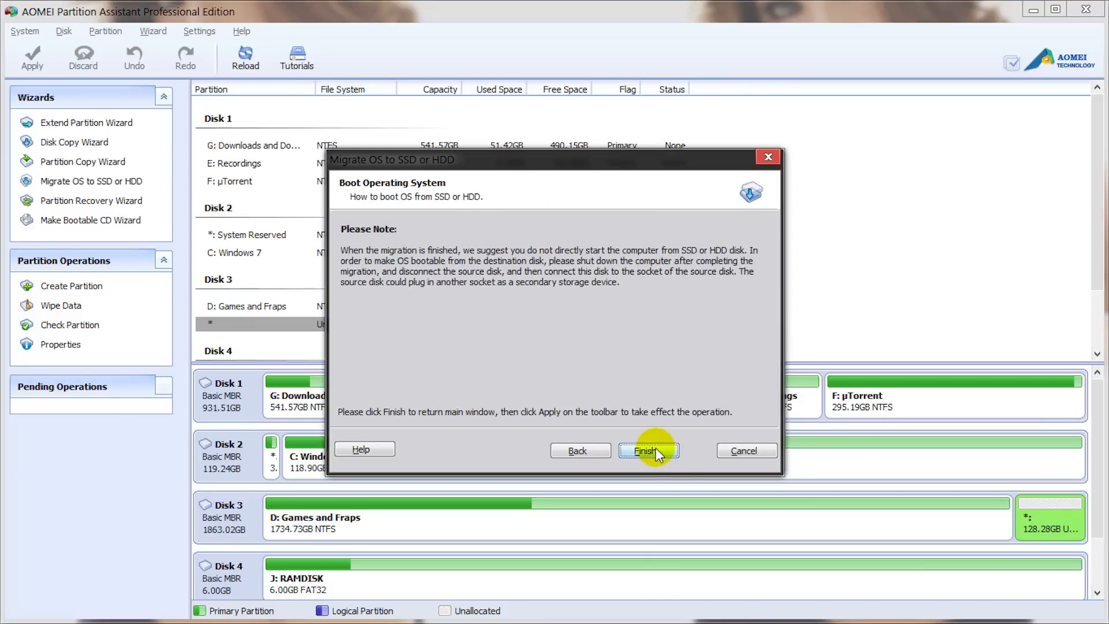
{"action": "mouse_move", "coordinate": [647, 450]}
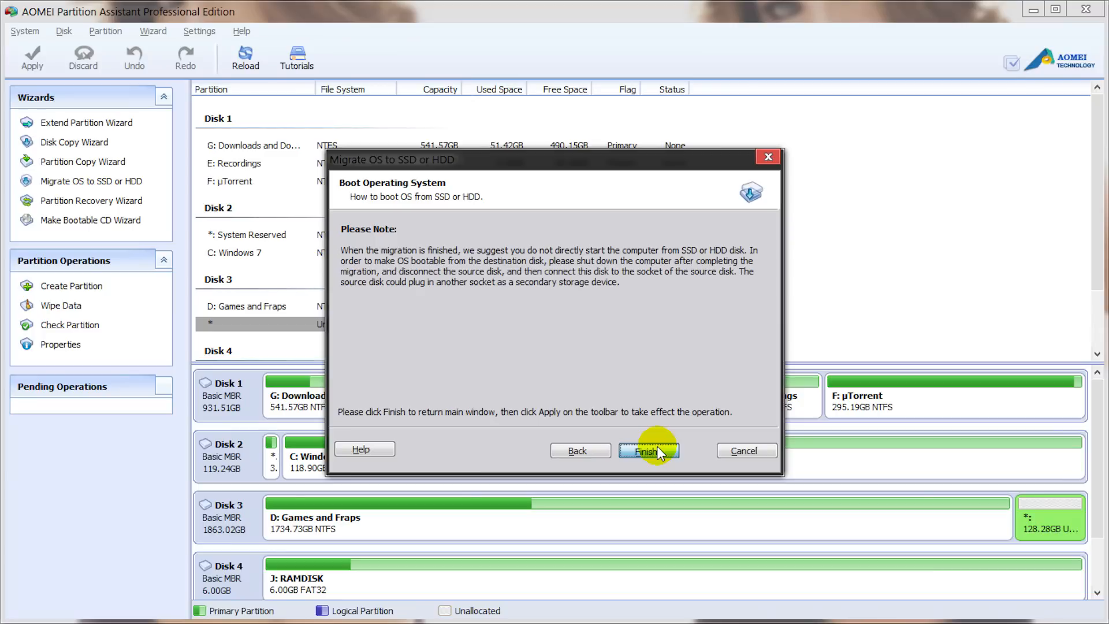
{"action": "left_click", "coordinate": [648, 452]}
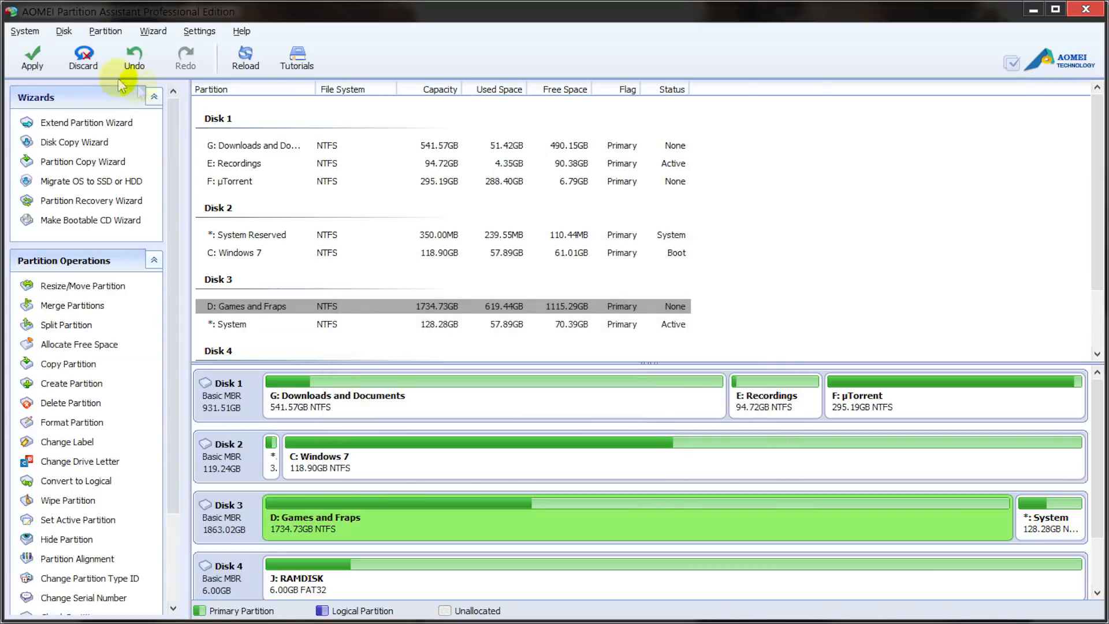
Apply the pending operations and proceed so Windows 7 migrates onto Disk 3
{"action": "left_click", "coordinate": [32, 58]}
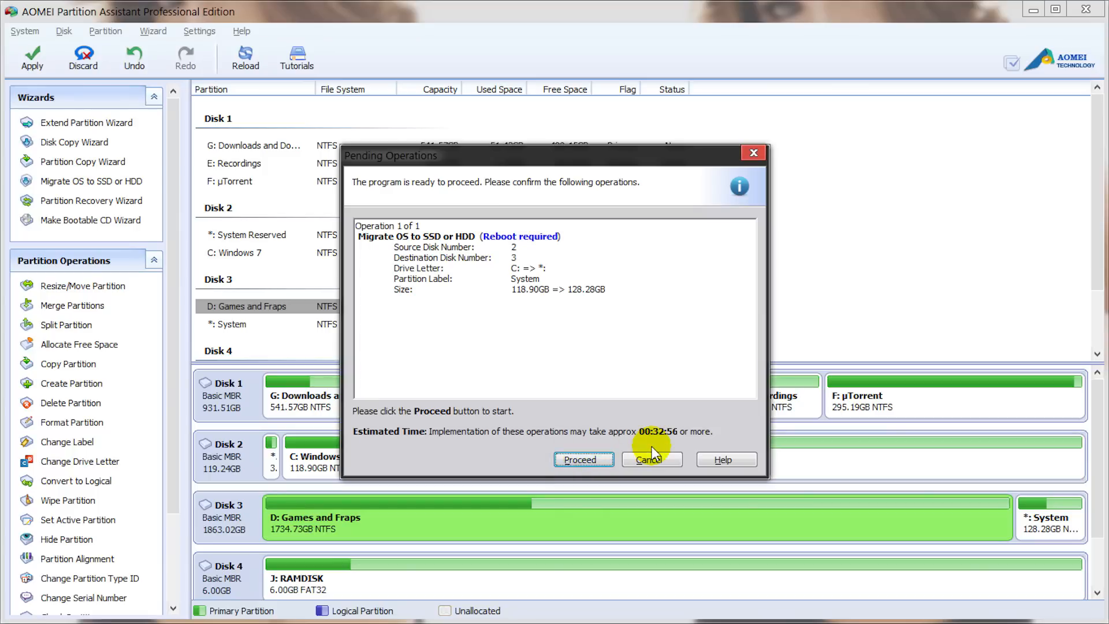
{"action": "left_click", "coordinate": [650, 459]}
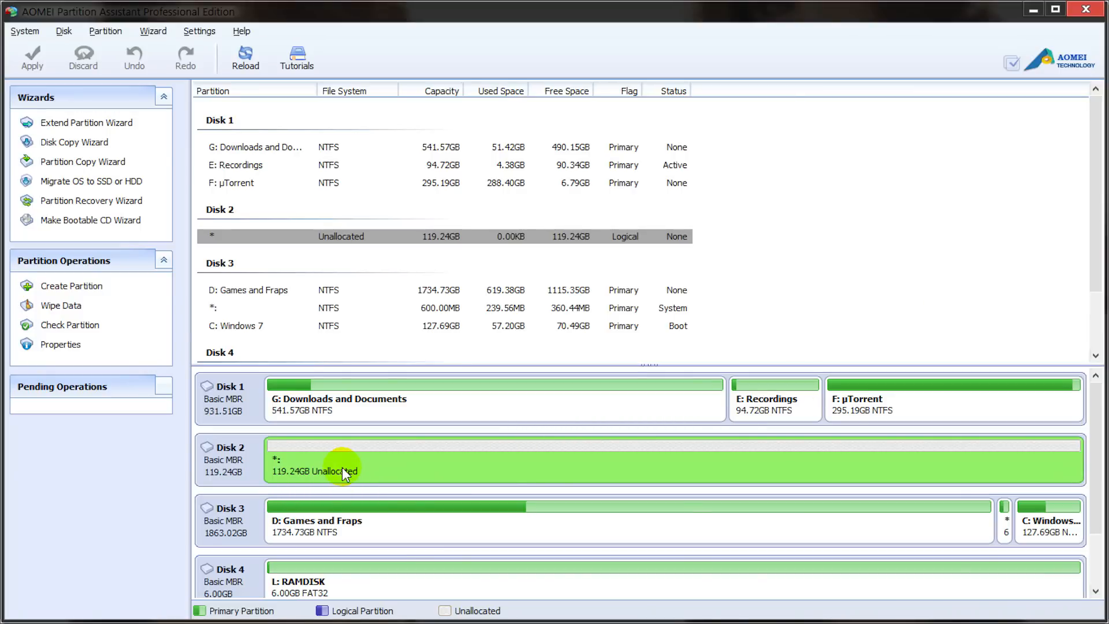
{"action": "mouse_move", "coordinate": [286, 484]}
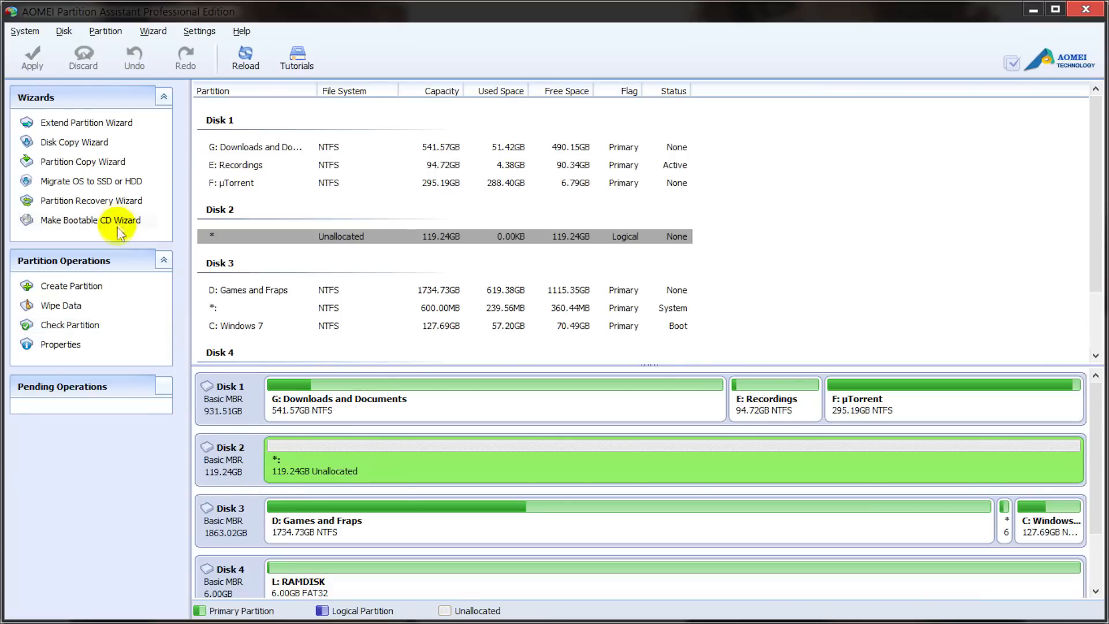
{"action": "mouse_move", "coordinate": [116, 186]}
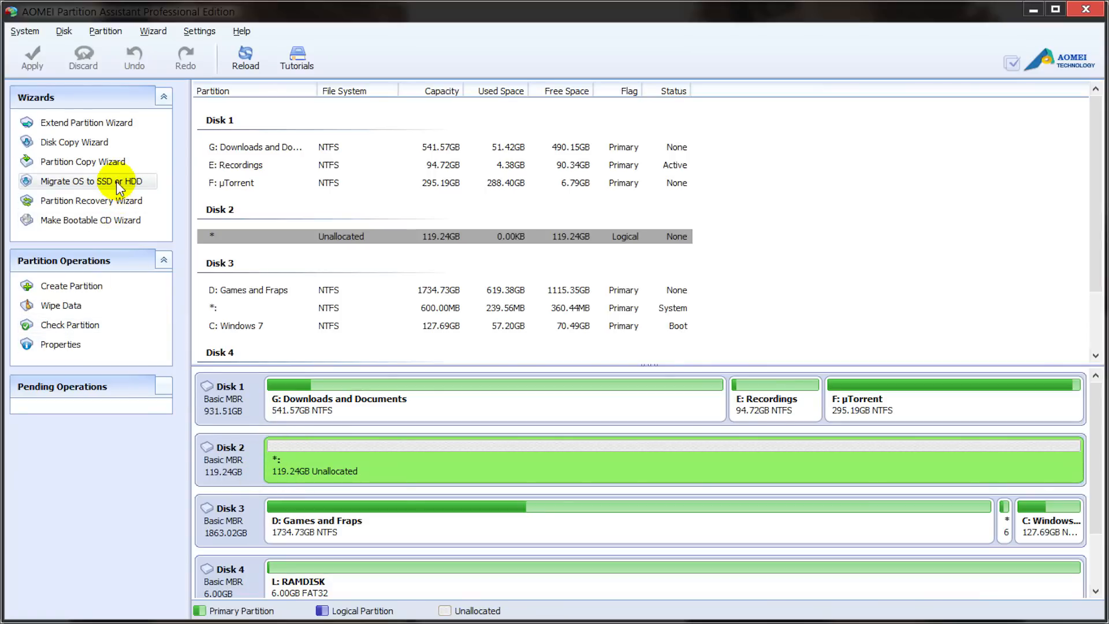
Launch the Migrate OS to SSD or HDD wizard again from the Wizards panel
{"action": "left_click", "coordinate": [90, 181]}
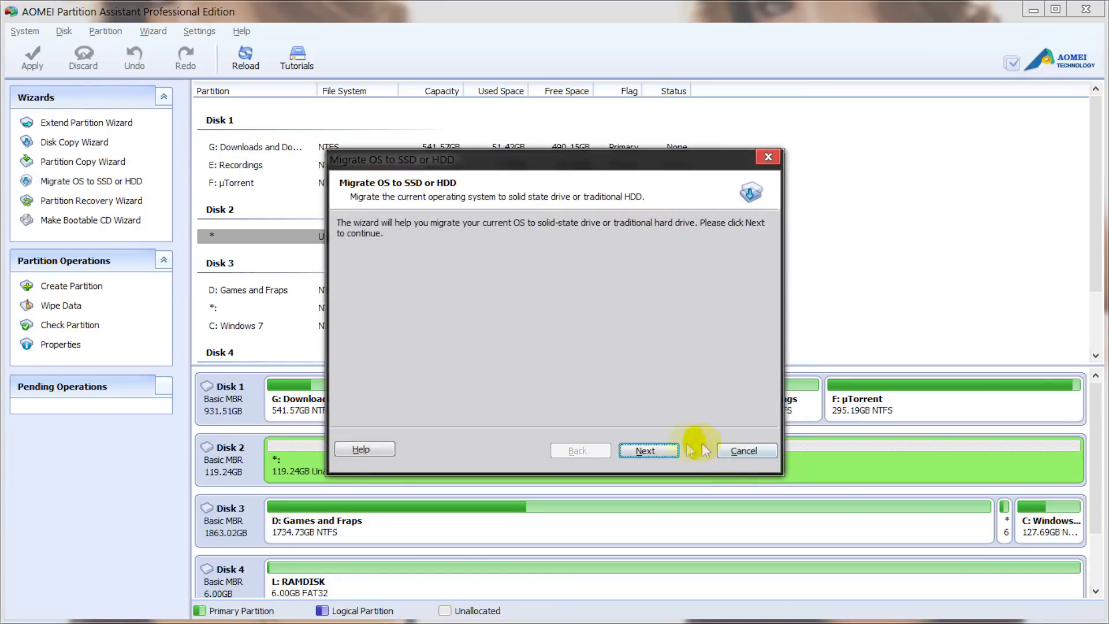
Target Disk 2's unallocated space for a 119.23 GB System partition with Drive Letter None
{"action": "left_click", "coordinate": [647, 451]}
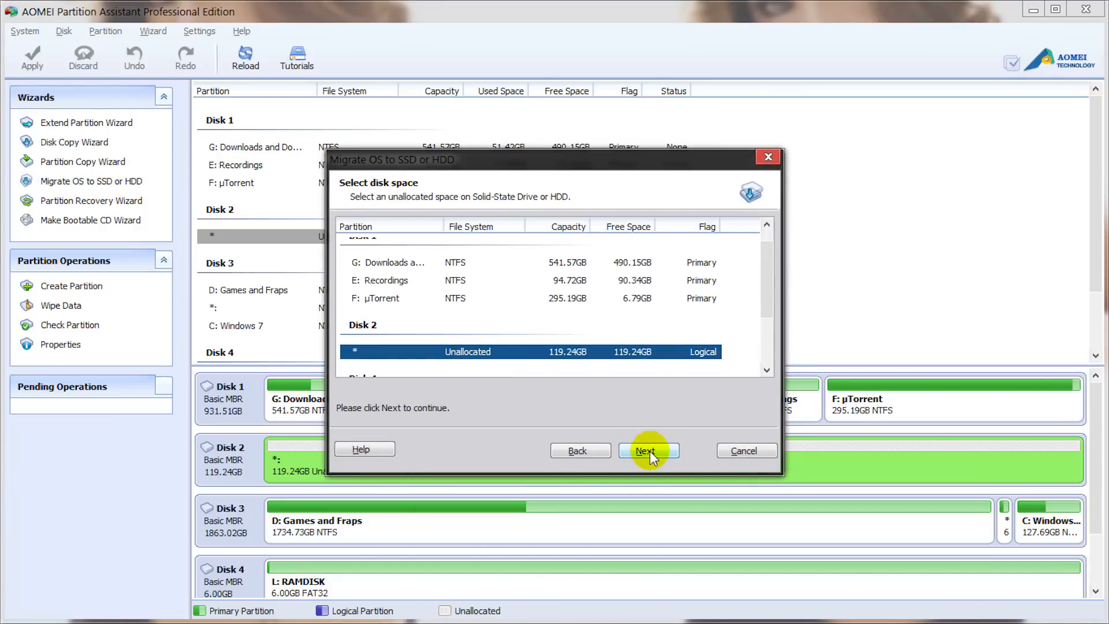
{"action": "left_click", "coordinate": [644, 450]}
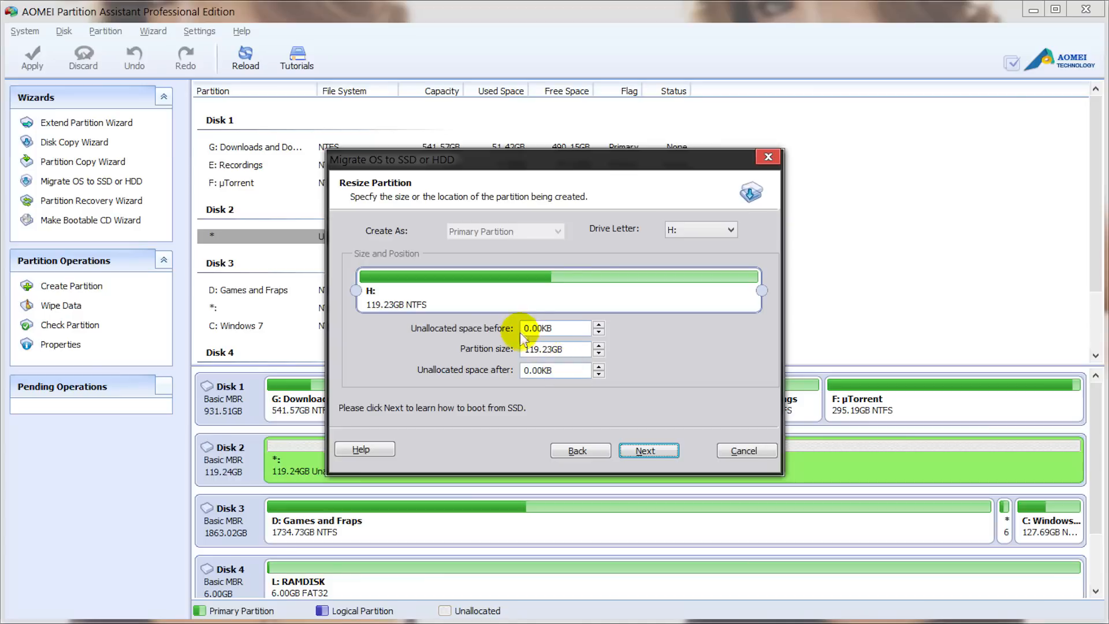
{"action": "left_click", "coordinate": [733, 228]}
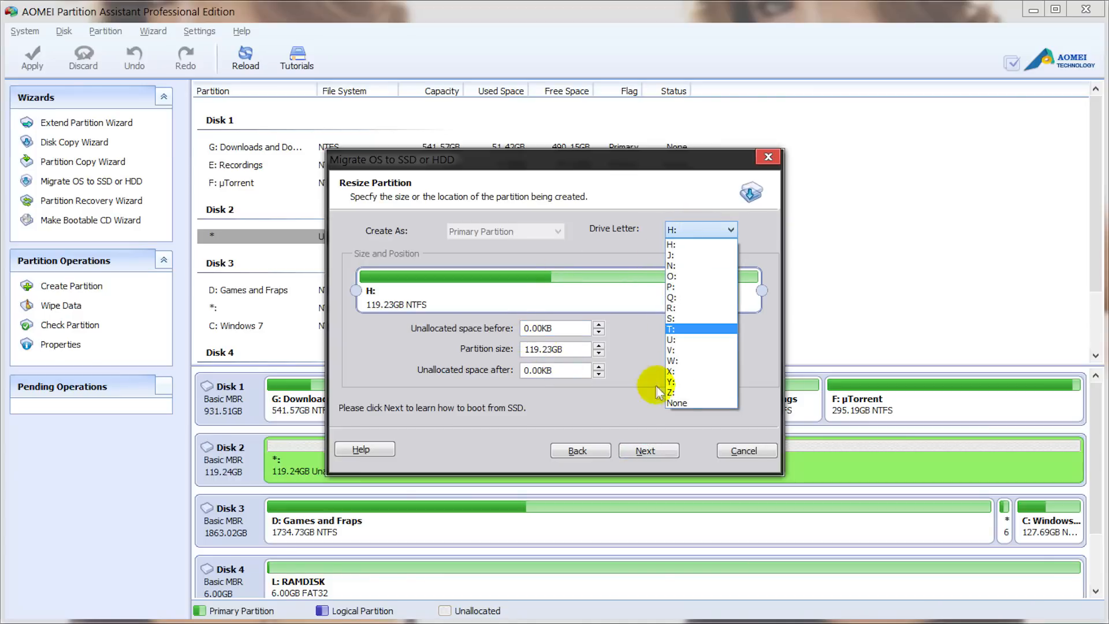
{"action": "left_click", "coordinate": [675, 403]}
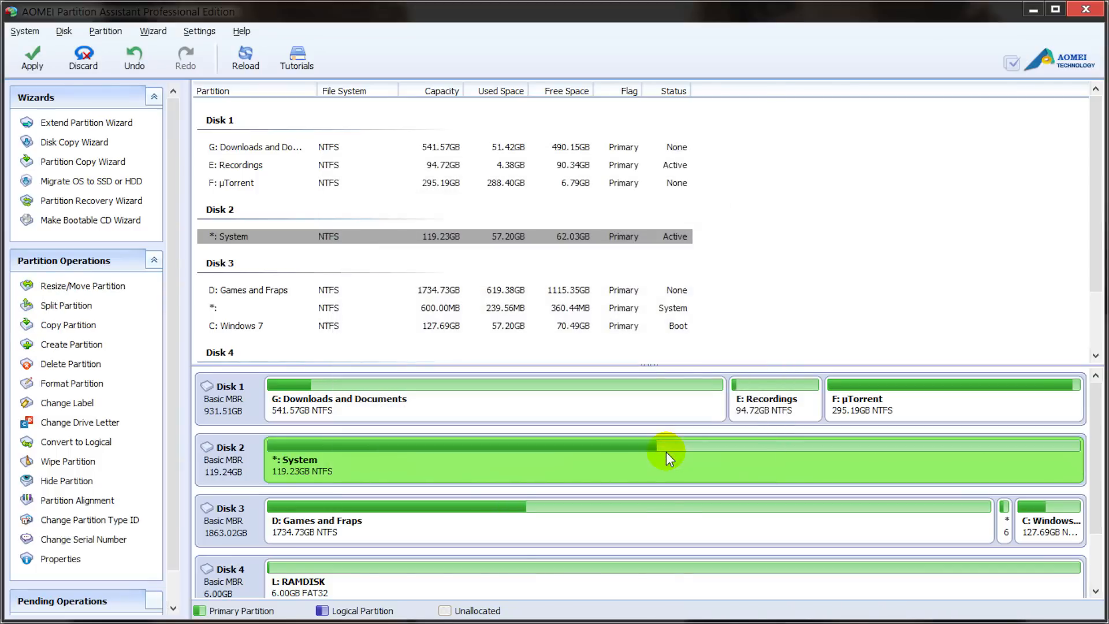
{"action": "mouse_move", "coordinate": [626, 454]}
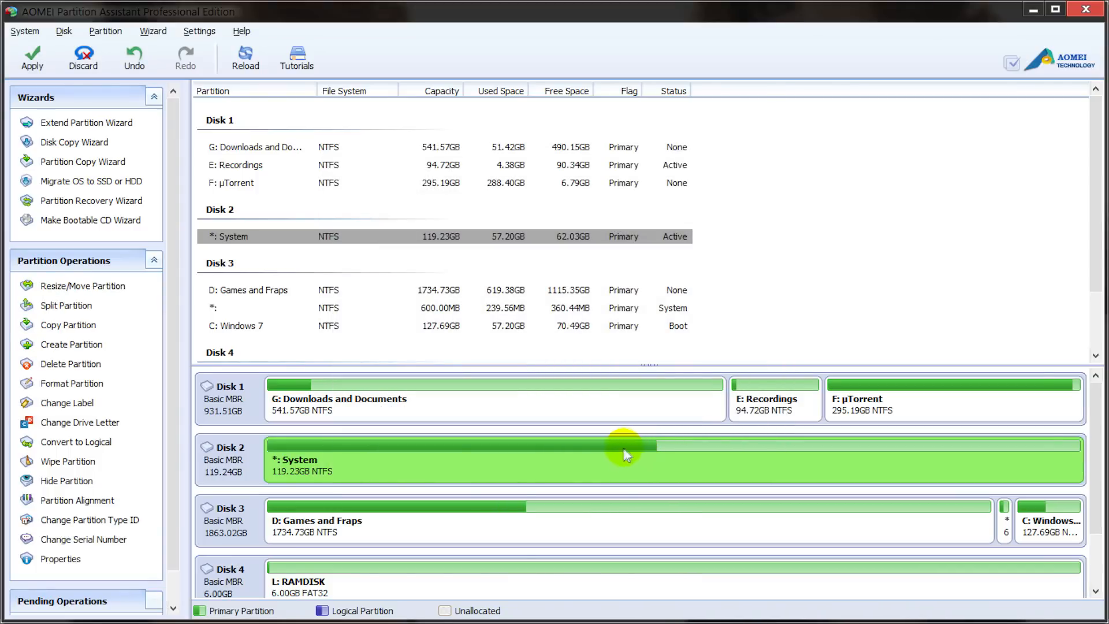
{"action": "mouse_move", "coordinate": [447, 456]}
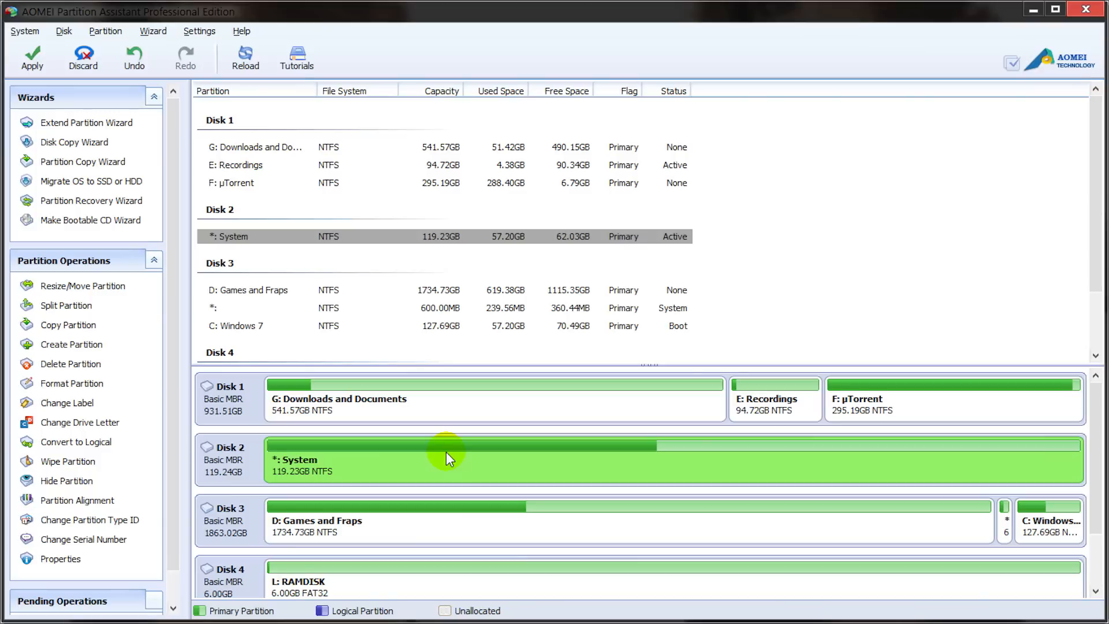
{"action": "mouse_move", "coordinate": [431, 476]}
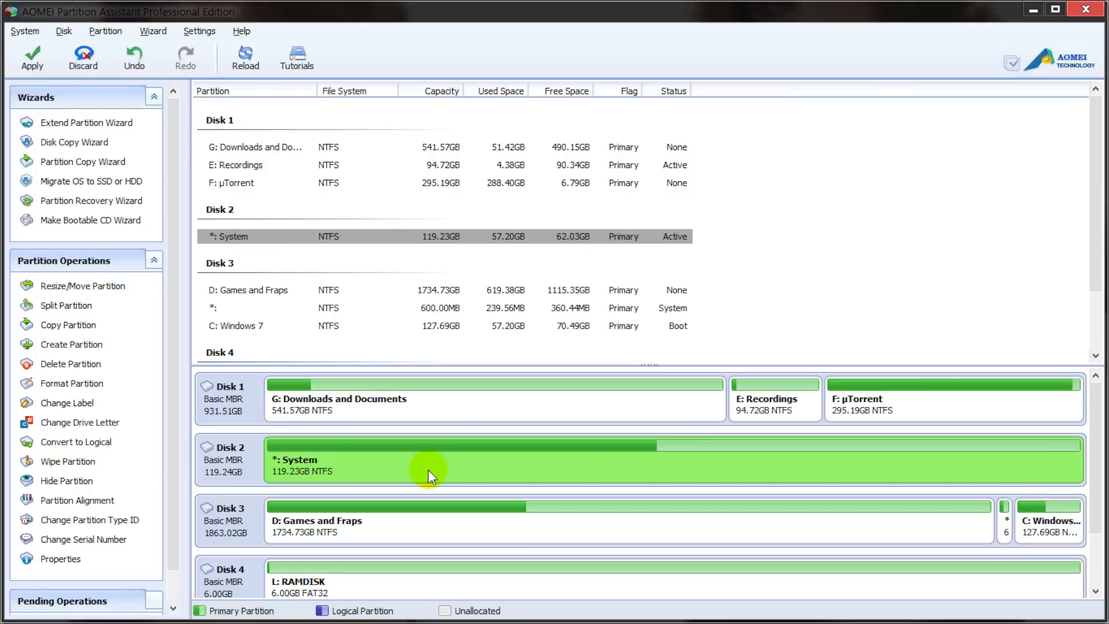
{"action": "mouse_move", "coordinate": [452, 465]}
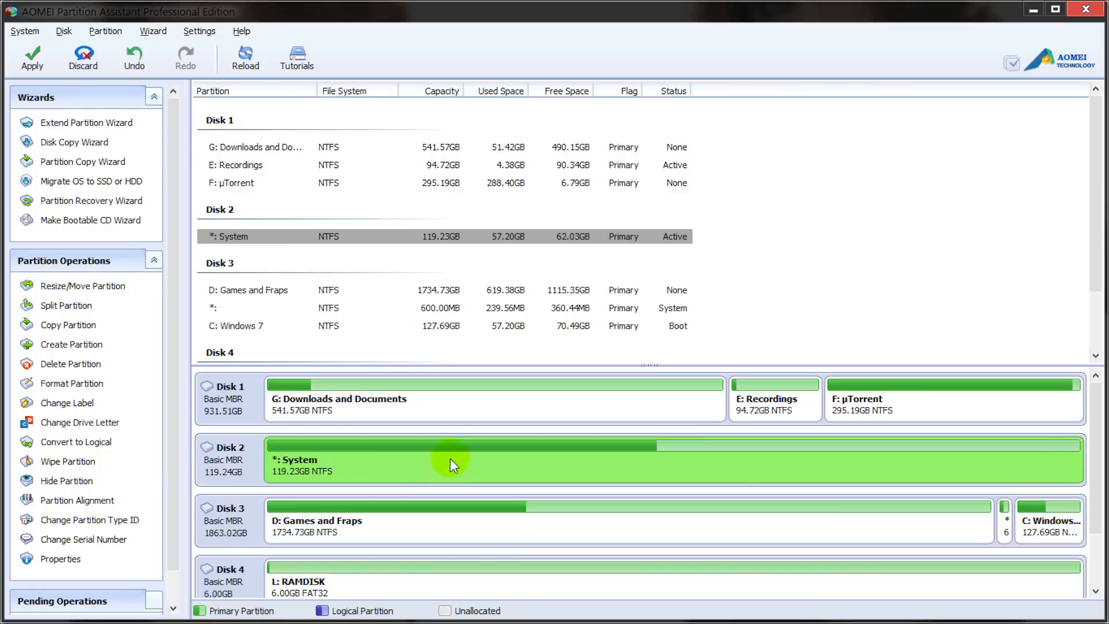